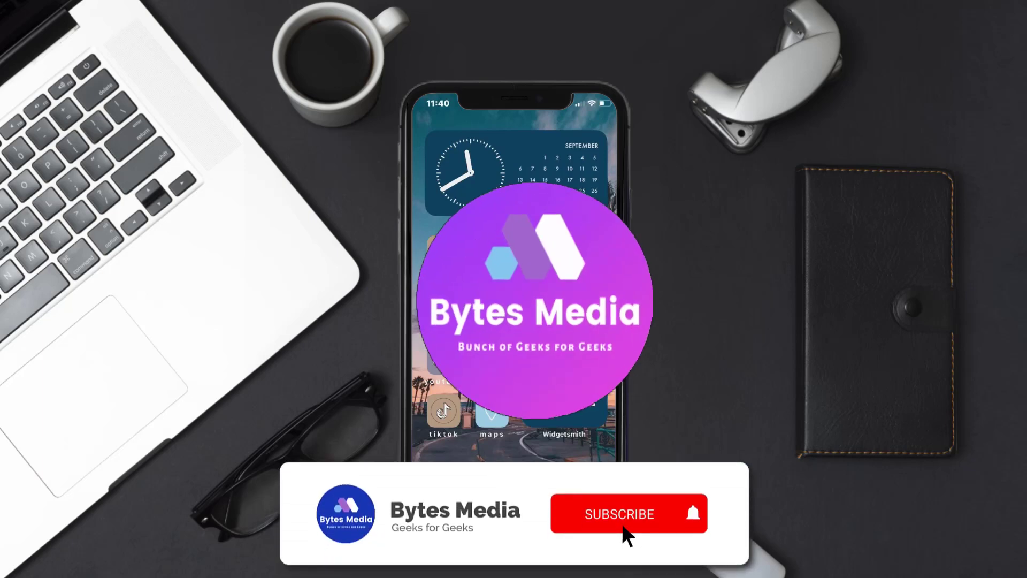
- Launch the App Store from the home screen, landing on the Today page
left_click(628, 514)
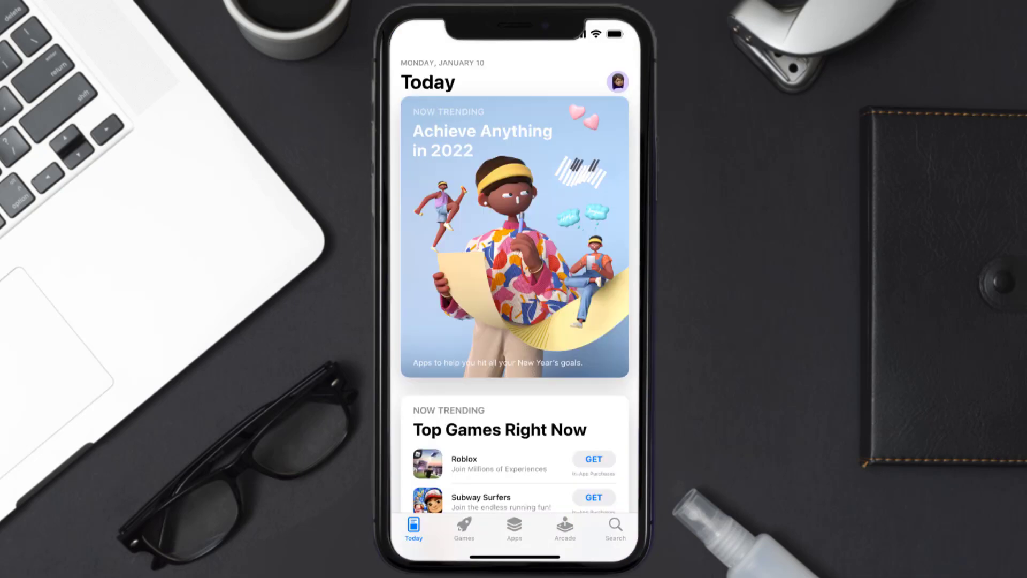
- Search the App Store for 'klover app' and start updating Klover
left_click(613, 528)
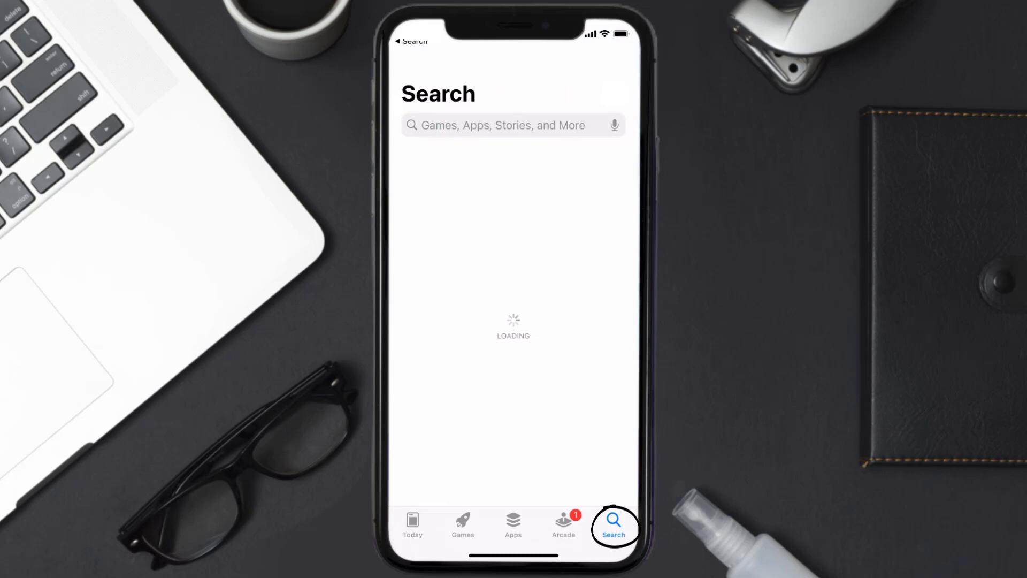
type("klover app")
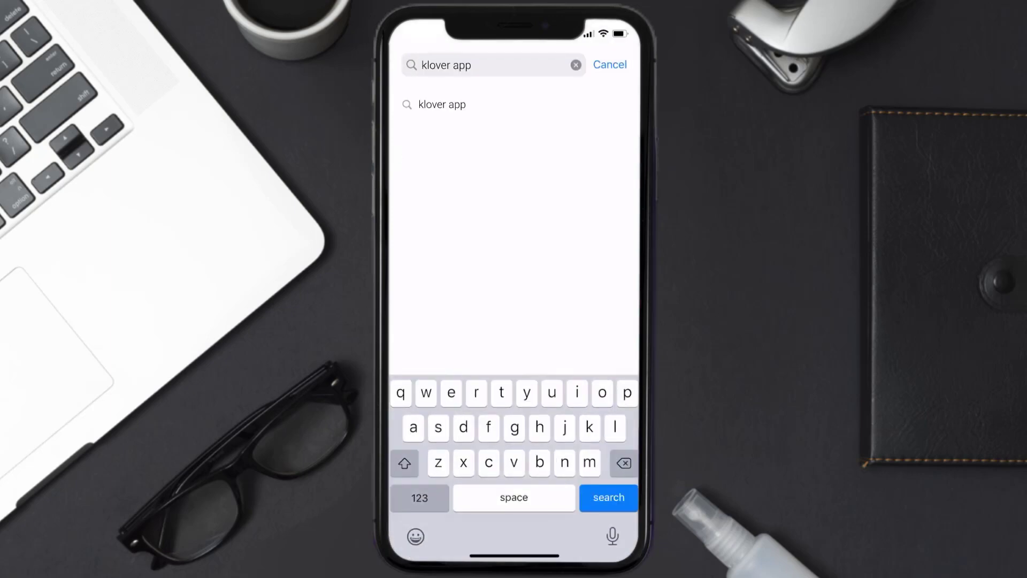
left_click(608, 497)
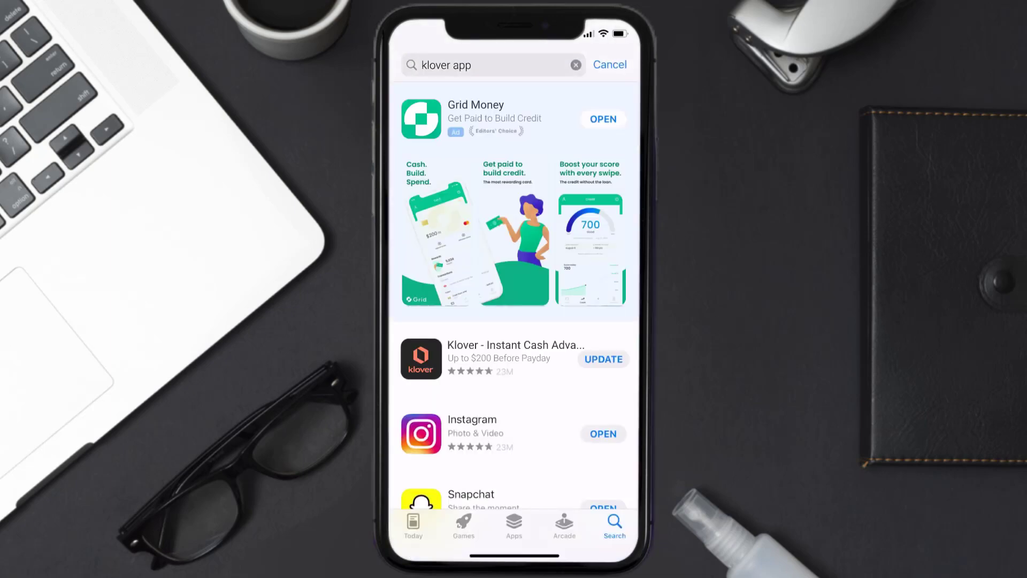
left_click(603, 359)
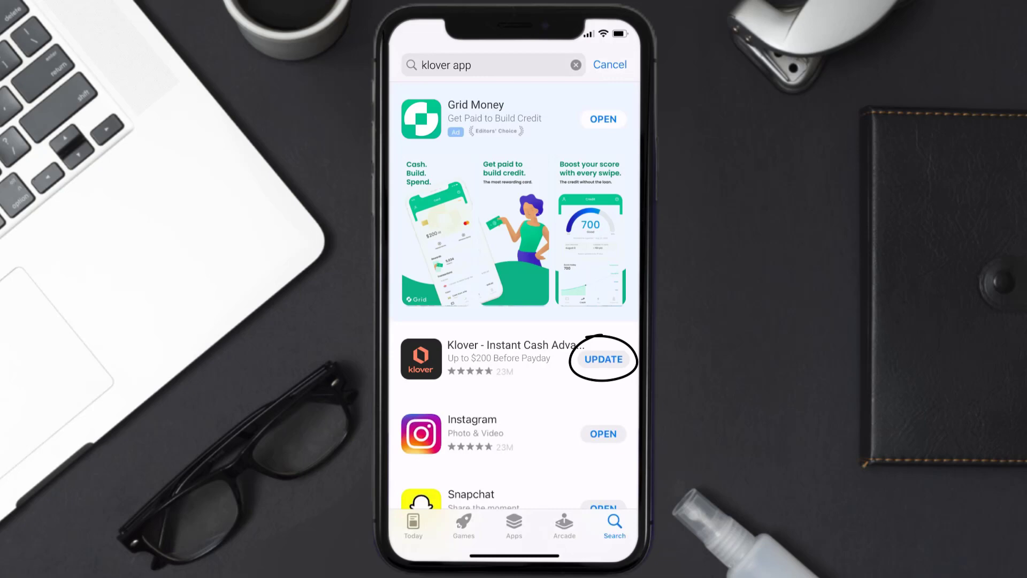
left_click(603, 359)
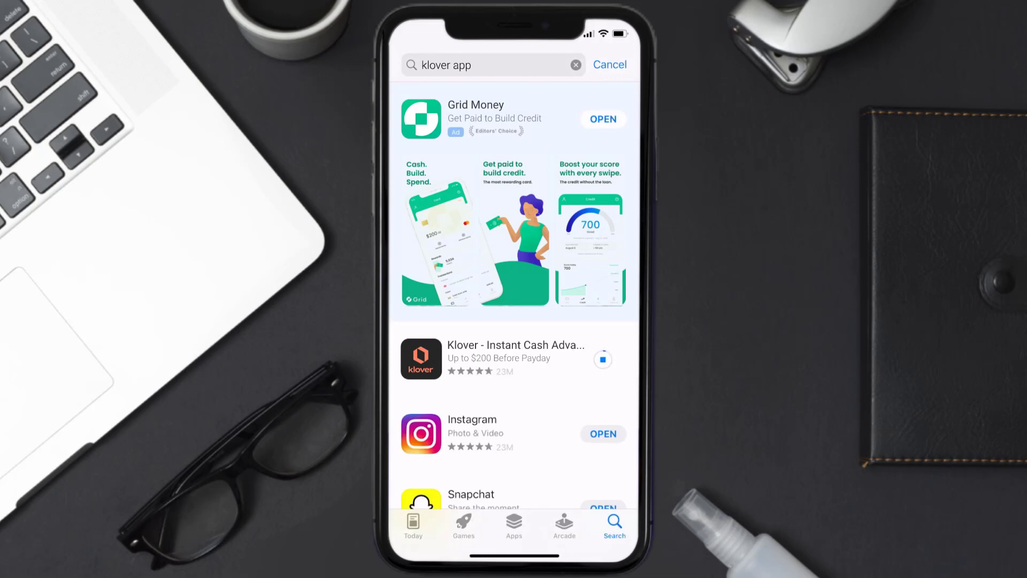
left_click(603, 360)
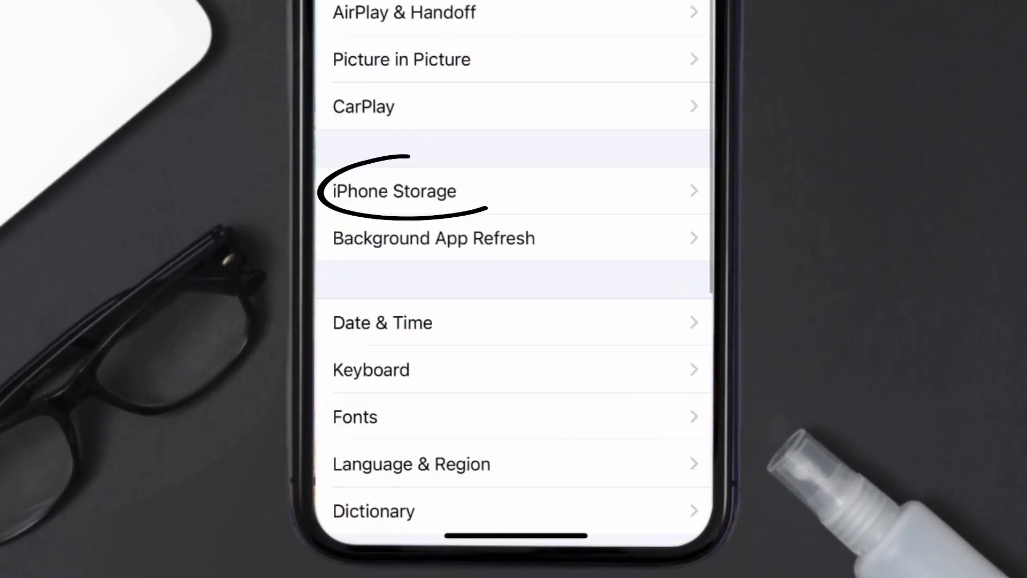
- In Settings > General > iPhone Storage, bring up Klover's storage details
left_click(393, 191)
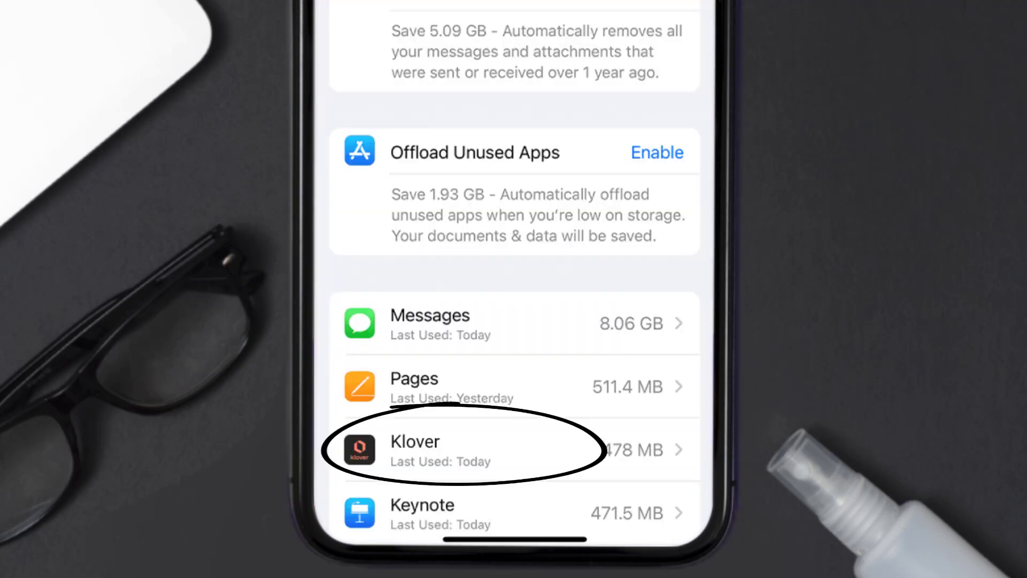
left_click(459, 450)
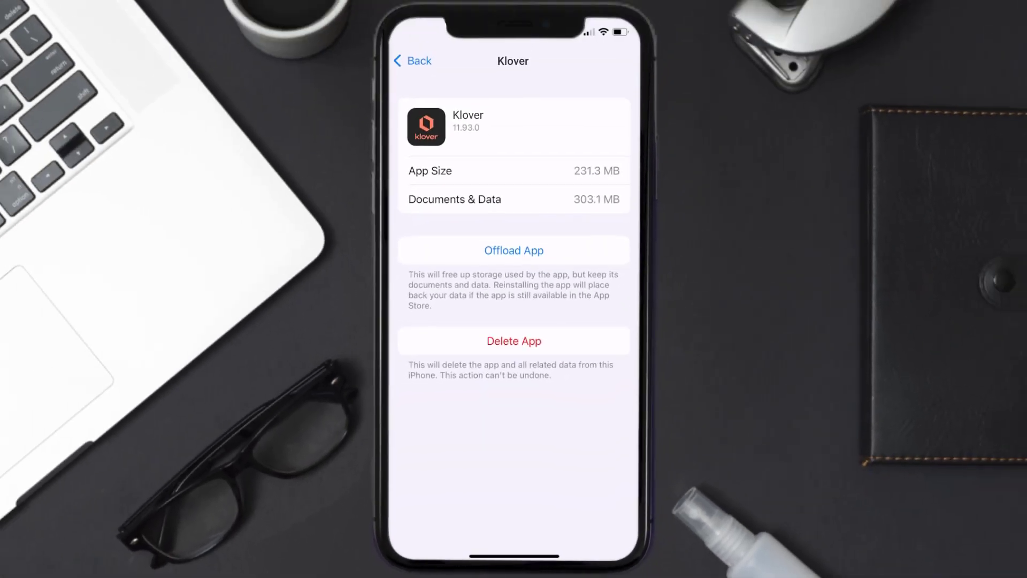
- Offload Klover keeping its documents and data, then reinstall it to the full 231.3 MB app
left_click(514, 251)
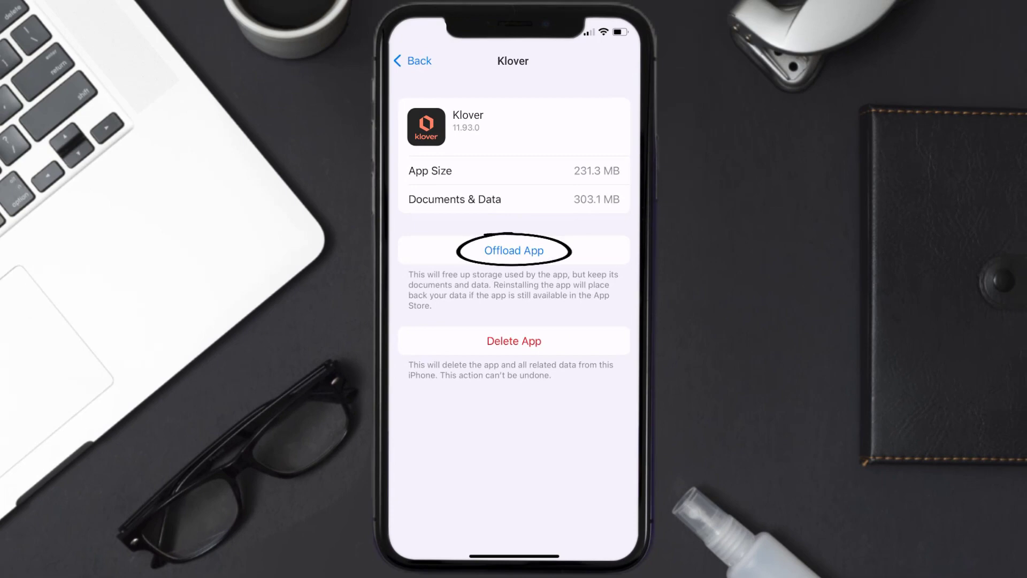
left_click(513, 250)
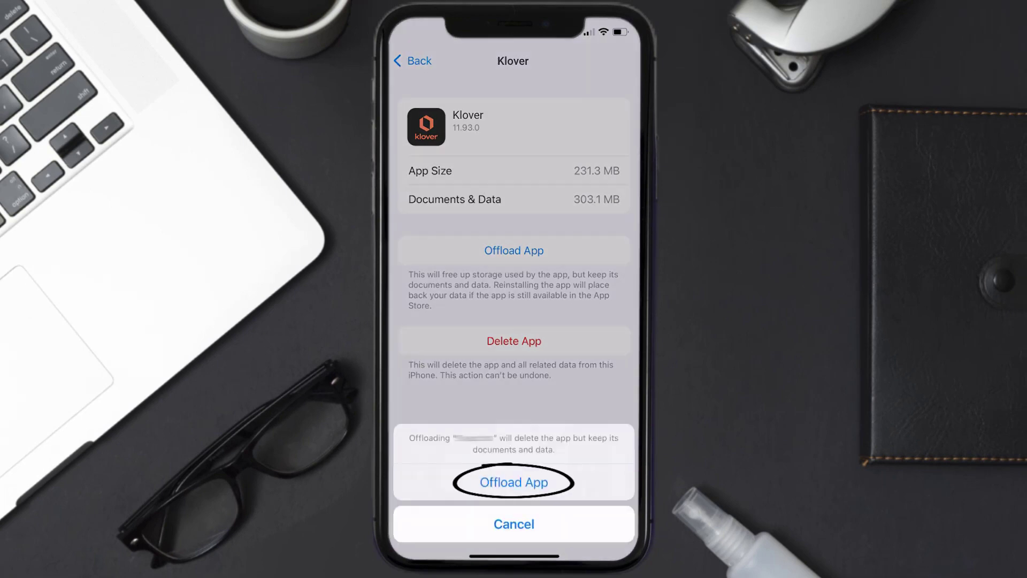
left_click(513, 483)
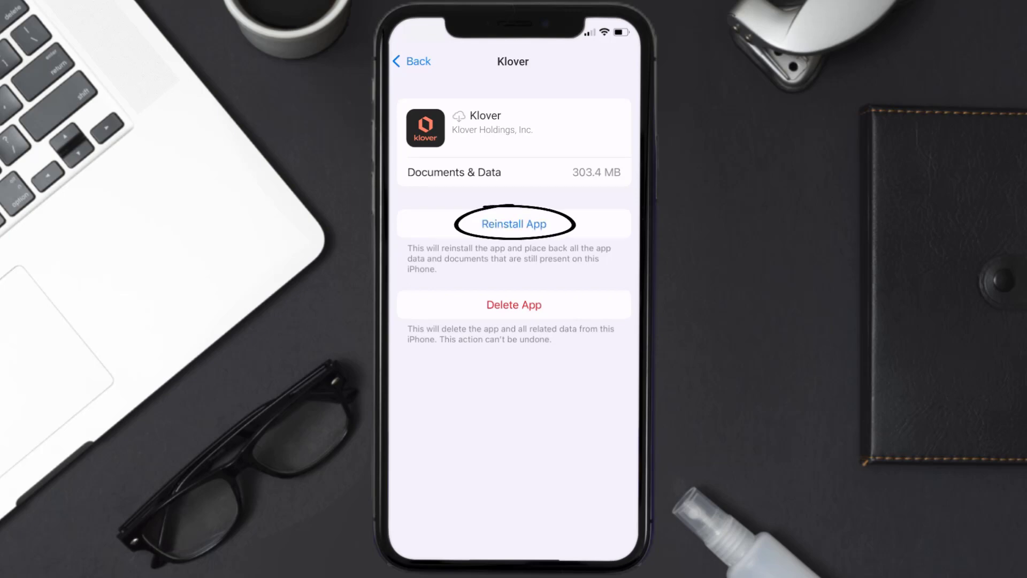
left_click(514, 224)
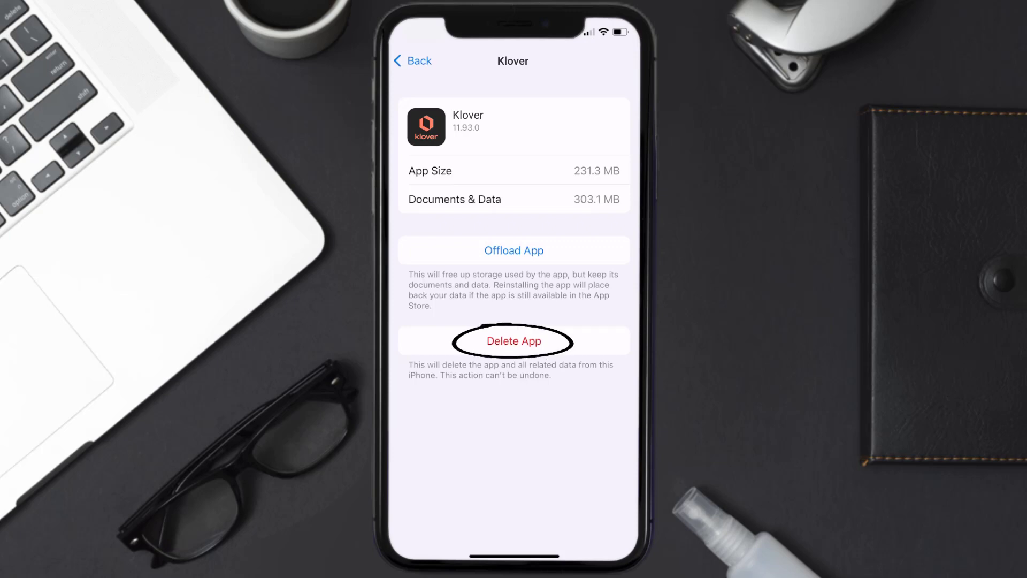
- Delete Klover and all its related data from the iPhone
left_click(513, 341)
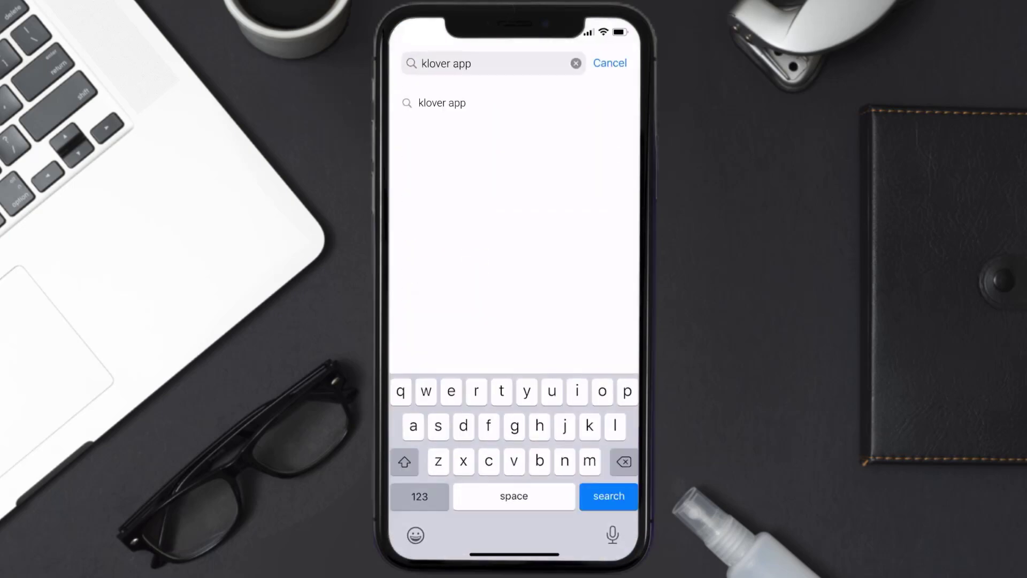
- Search 'klover app' again and download Klover so it shows as installed
left_click(607, 495)
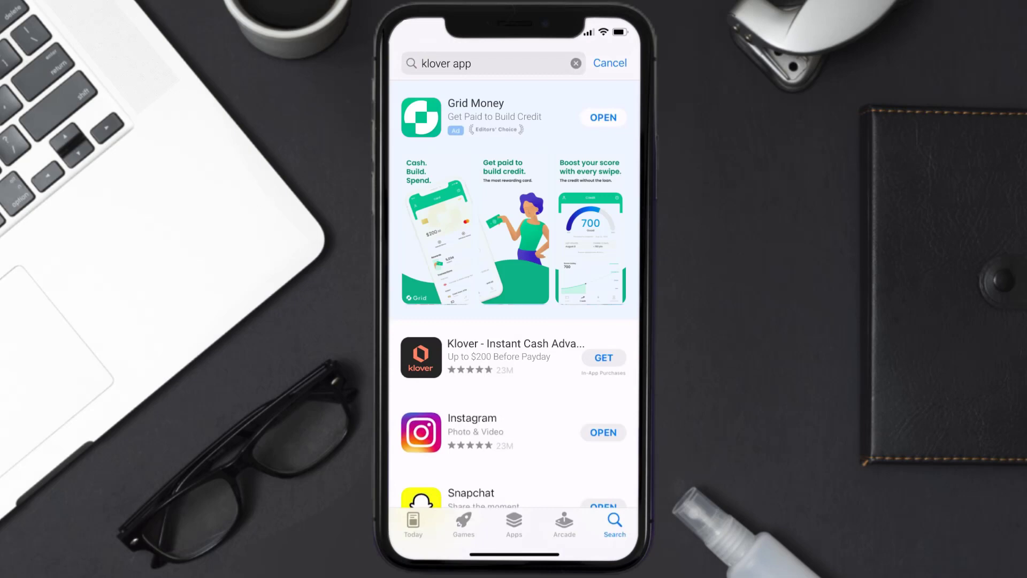
left_click(602, 358)
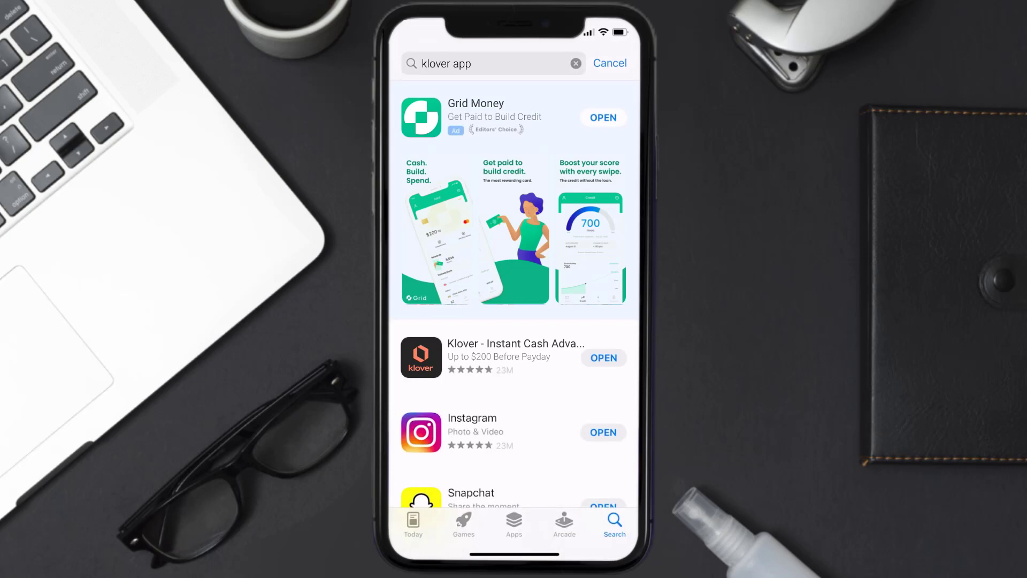
left_click(626, 289)
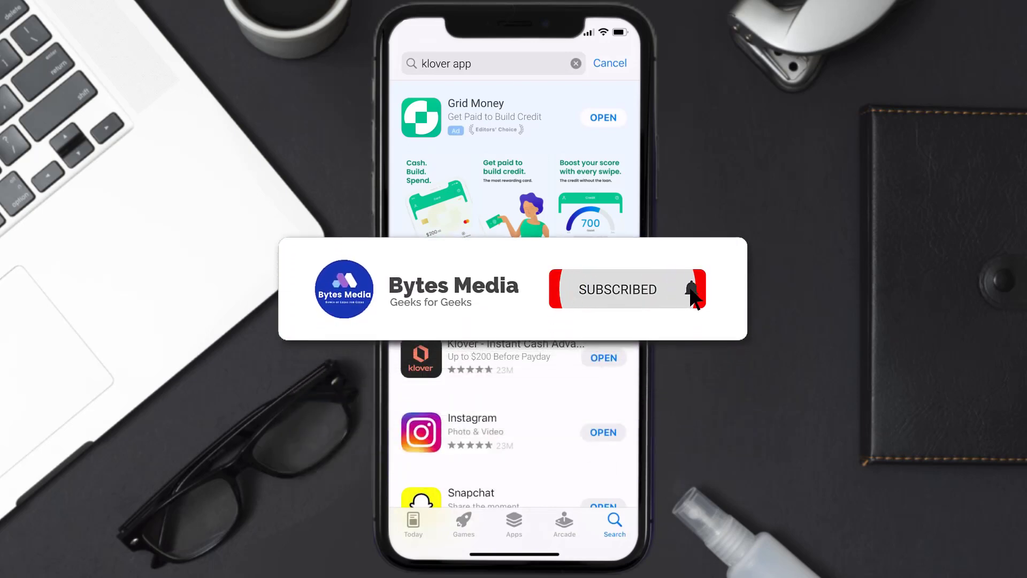